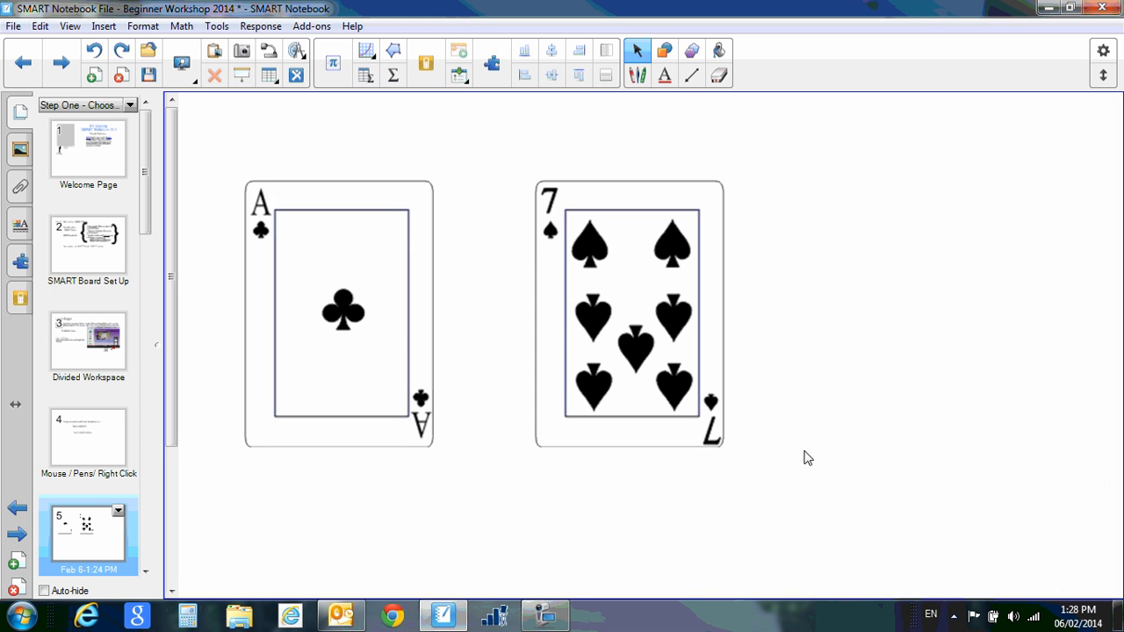
pyautogui.moveTo(804, 510)
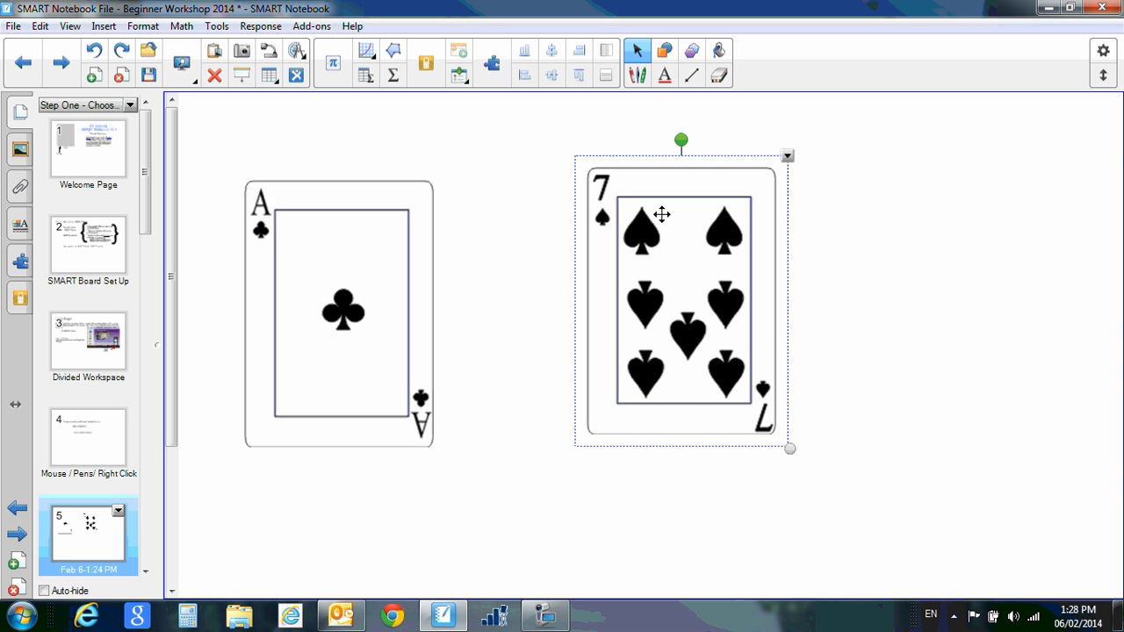
pyautogui.moveTo(864, 288)
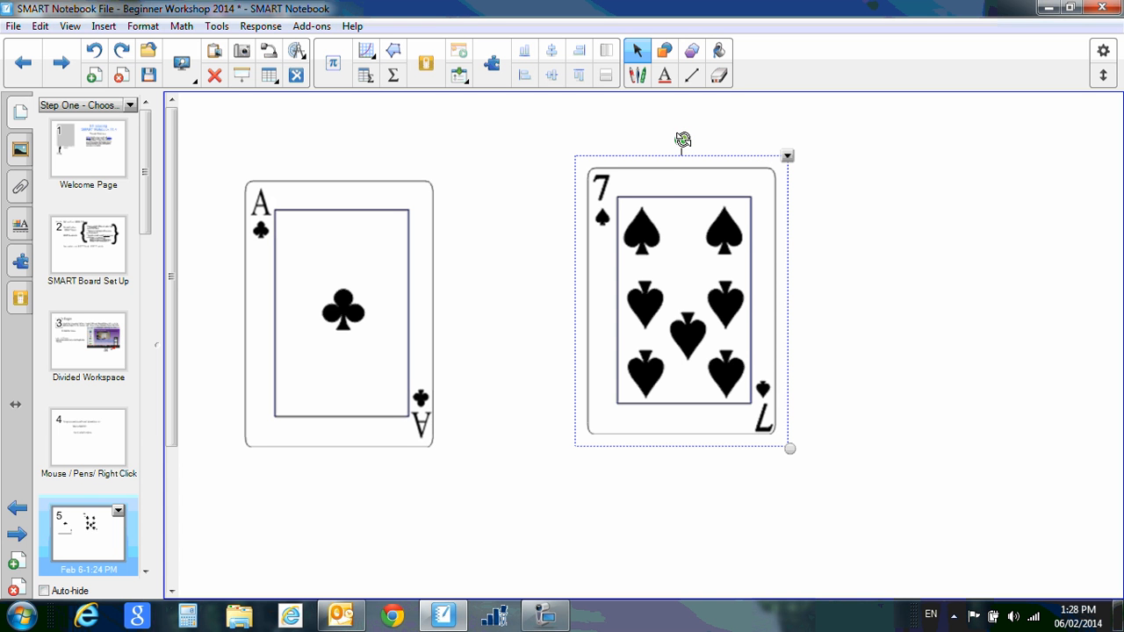
# Step: Tilt the seven of spades through several angles, then rotate it back upright and shrink it slightly
pyautogui.moveTo(681, 139); pyautogui.dragTo(744, 155)
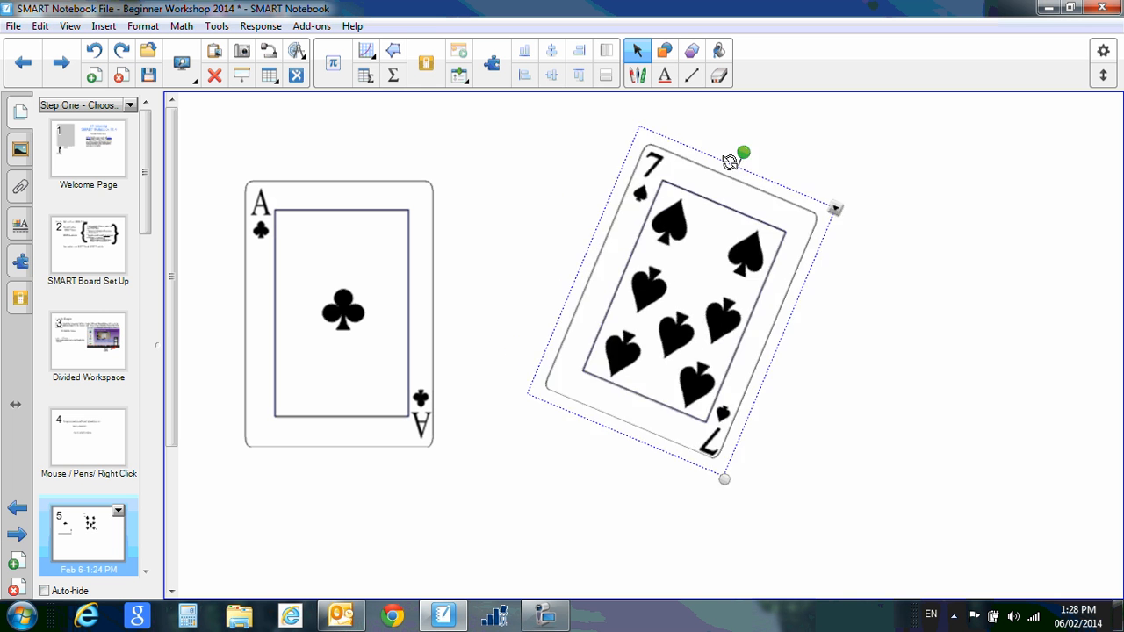
pyautogui.moveTo(745, 153); pyautogui.dragTo(650, 142)
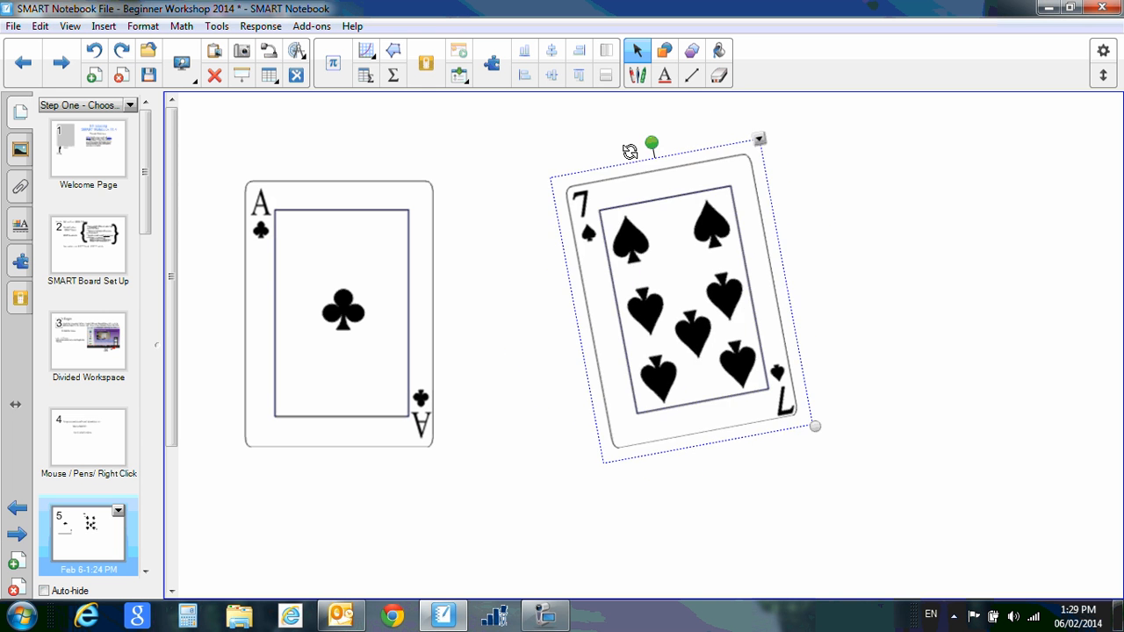
pyautogui.moveTo(649, 142); pyautogui.dragTo(616, 155)
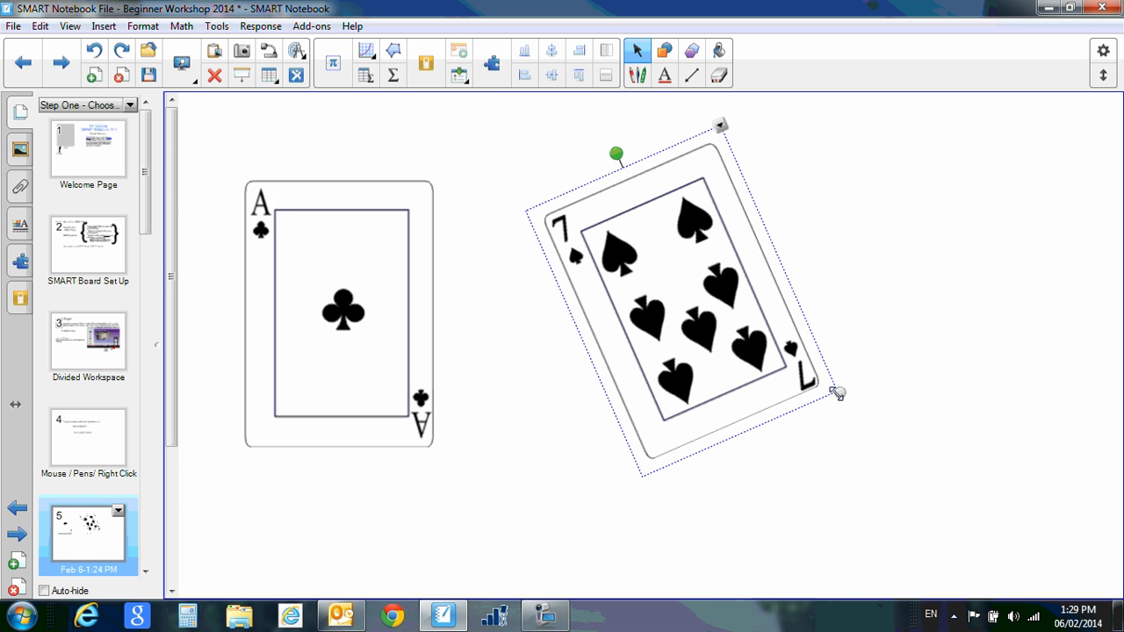
pyautogui.moveTo(839, 394); pyautogui.dragTo(794, 366)
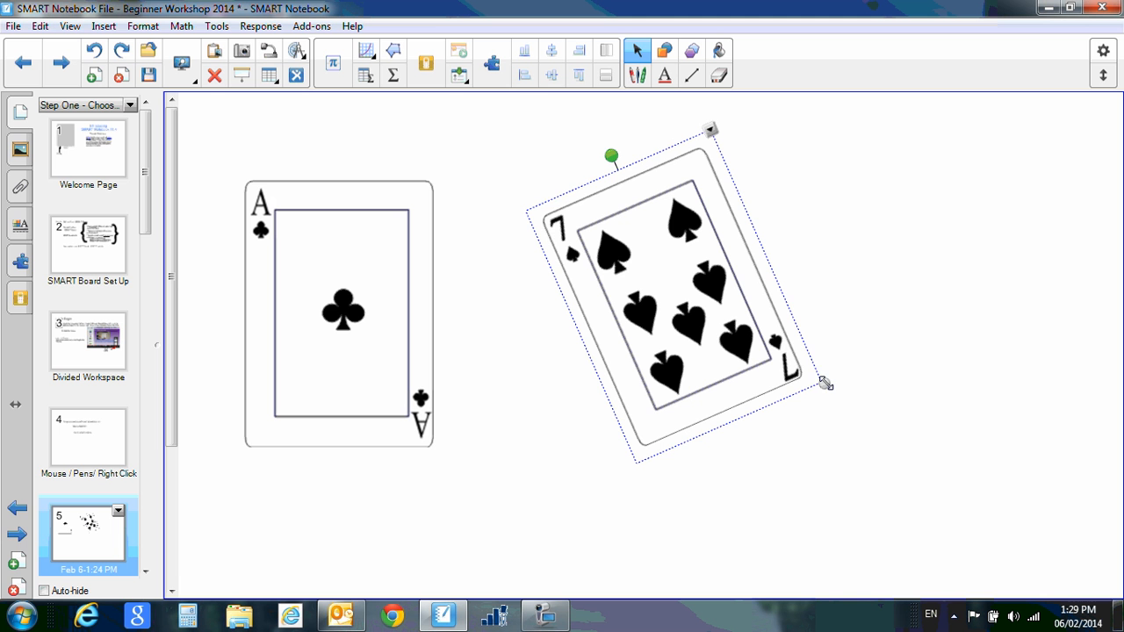
pyautogui.moveTo(611, 162)
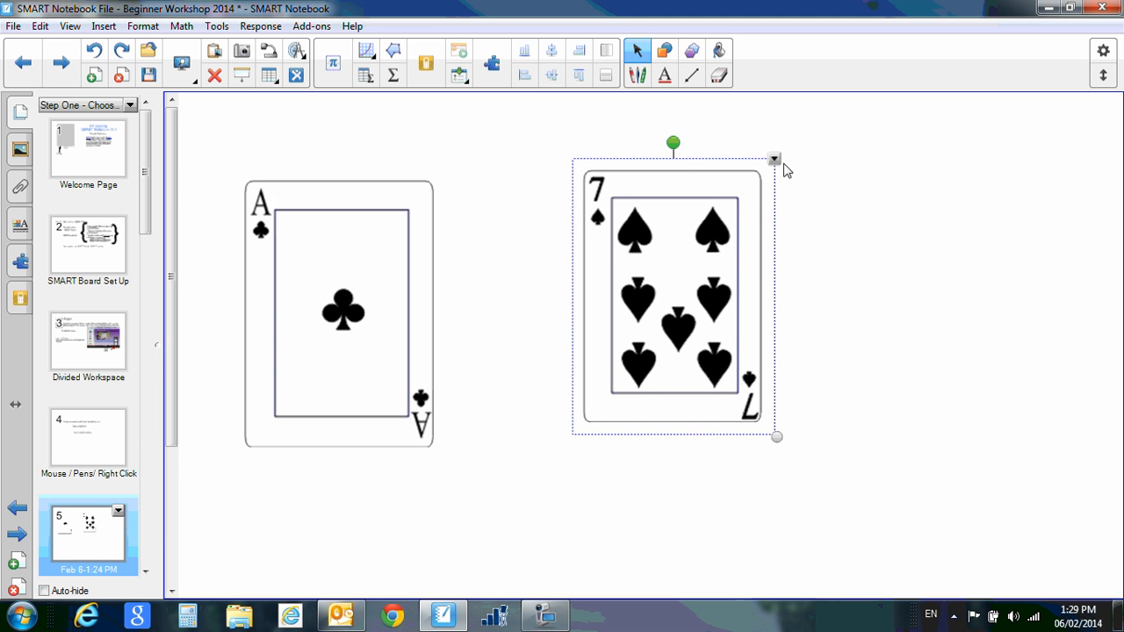
pyautogui.moveTo(774, 164)
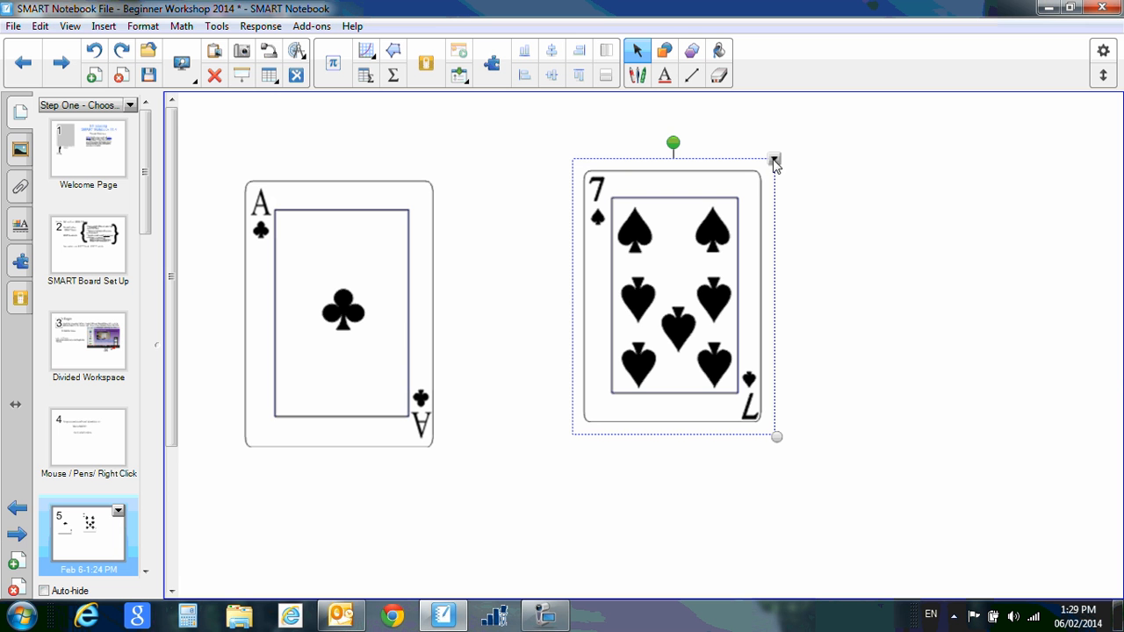
# Step: Clone the seven of spades from its options list and delete the clone
pyautogui.rightClick(773, 162)
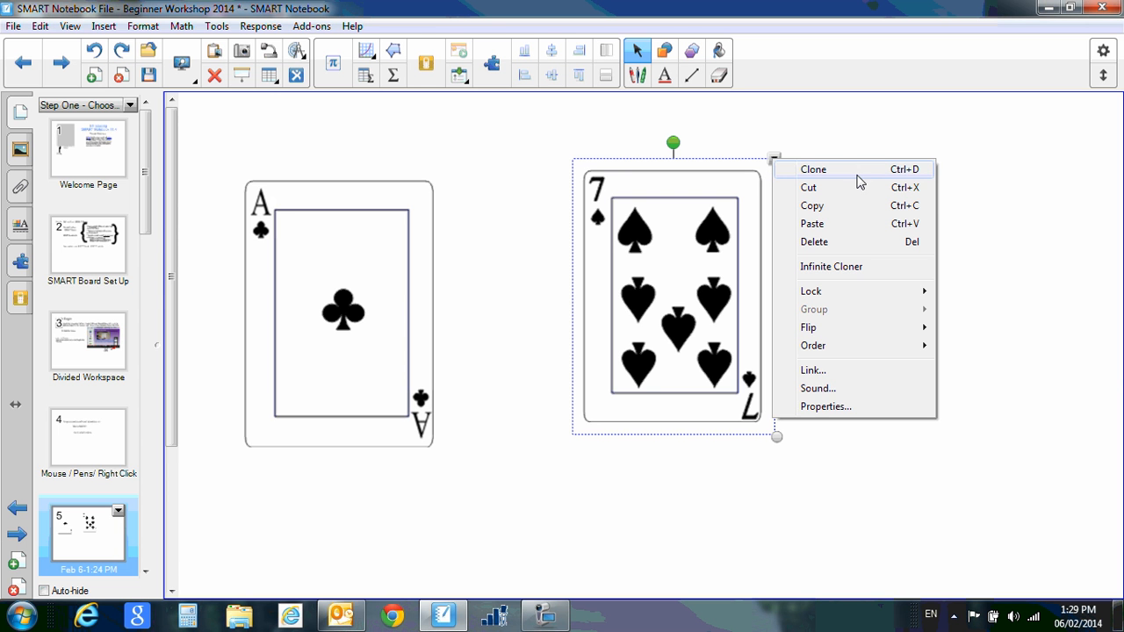
pyautogui.moveTo(820, 183)
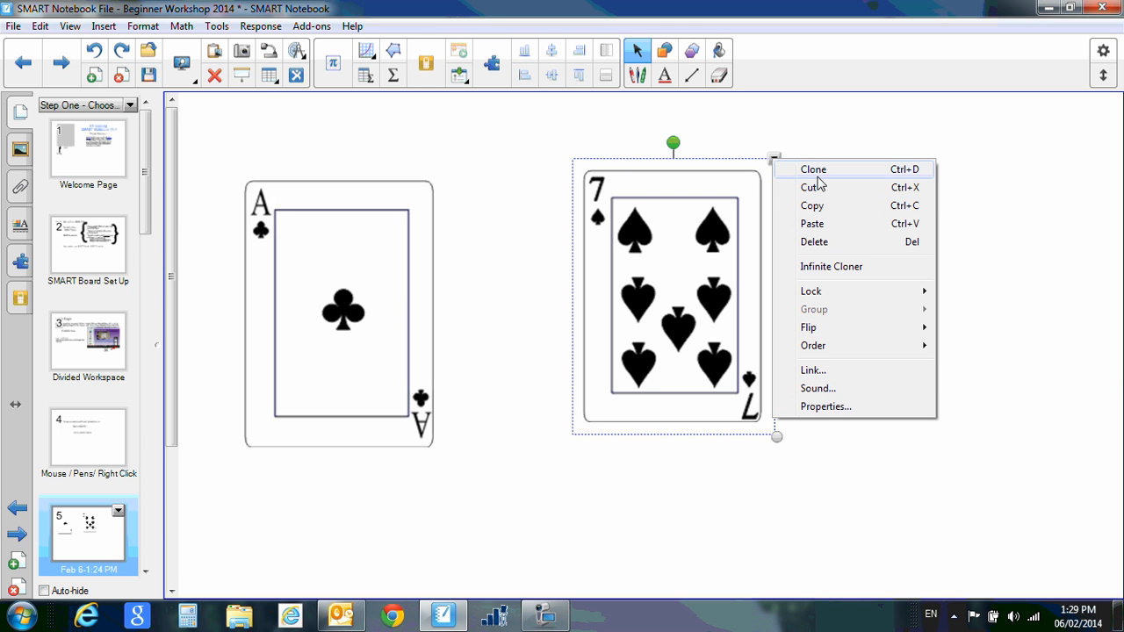
pyautogui.click(813, 168)
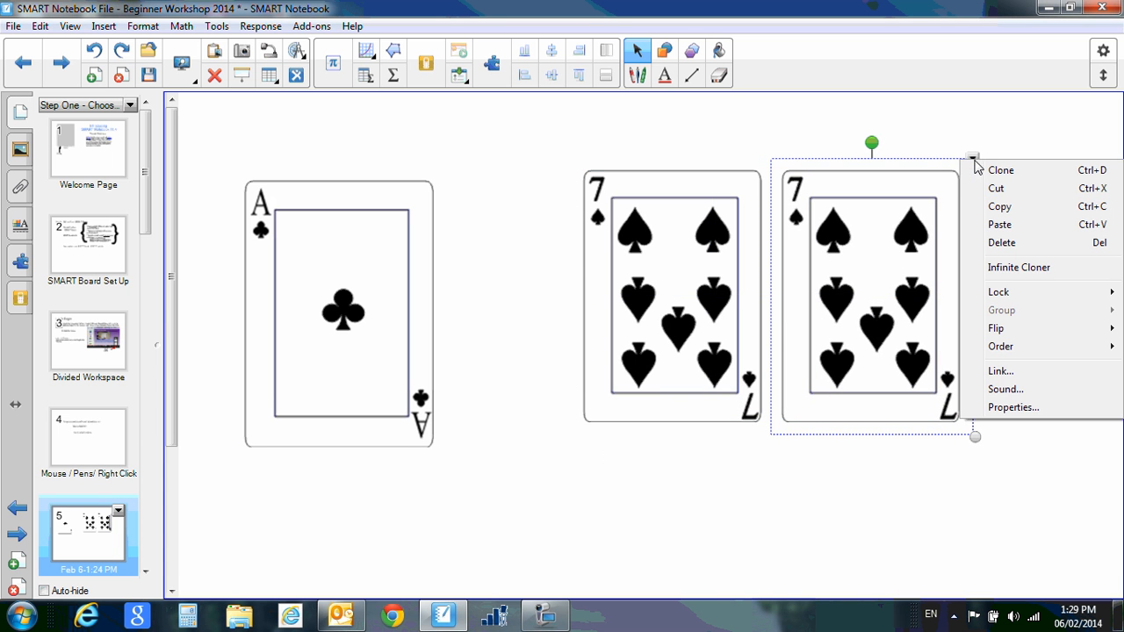
pyautogui.click(997, 188)
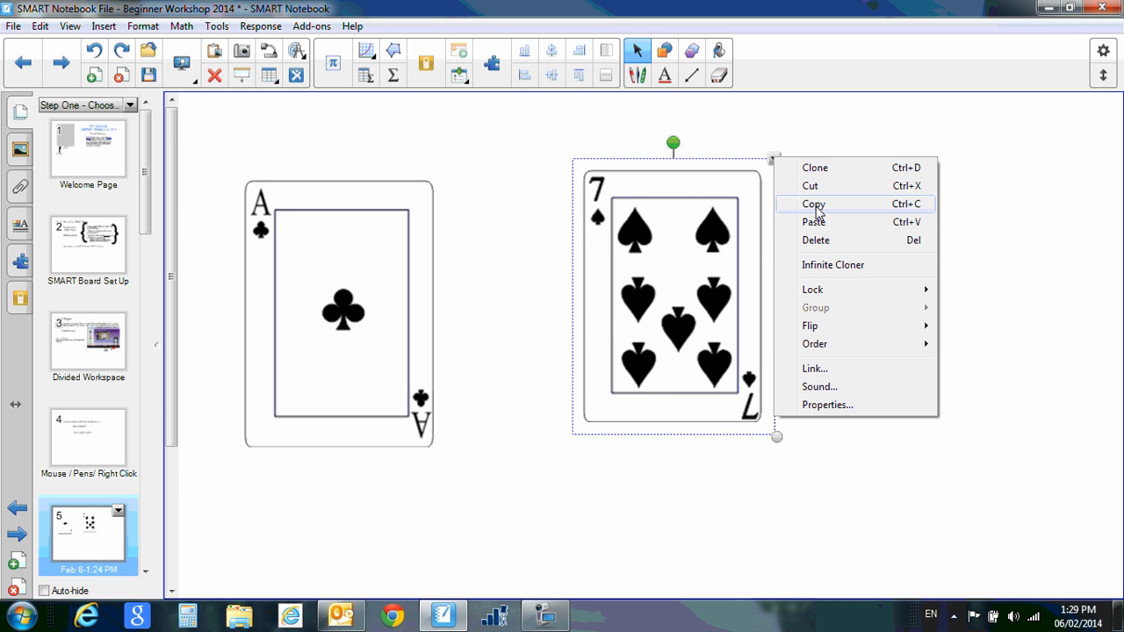
# Step: Copy and paste the seven of spades, then bring up the pasted copy's options list
pyautogui.click(812, 204)
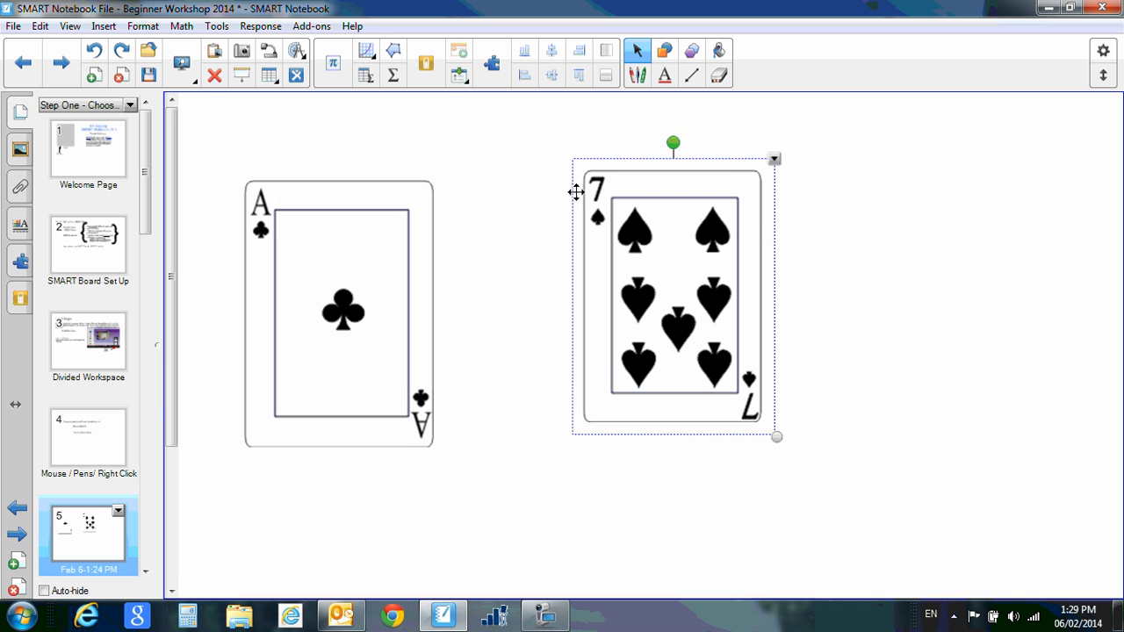
pyautogui.moveTo(892, 197)
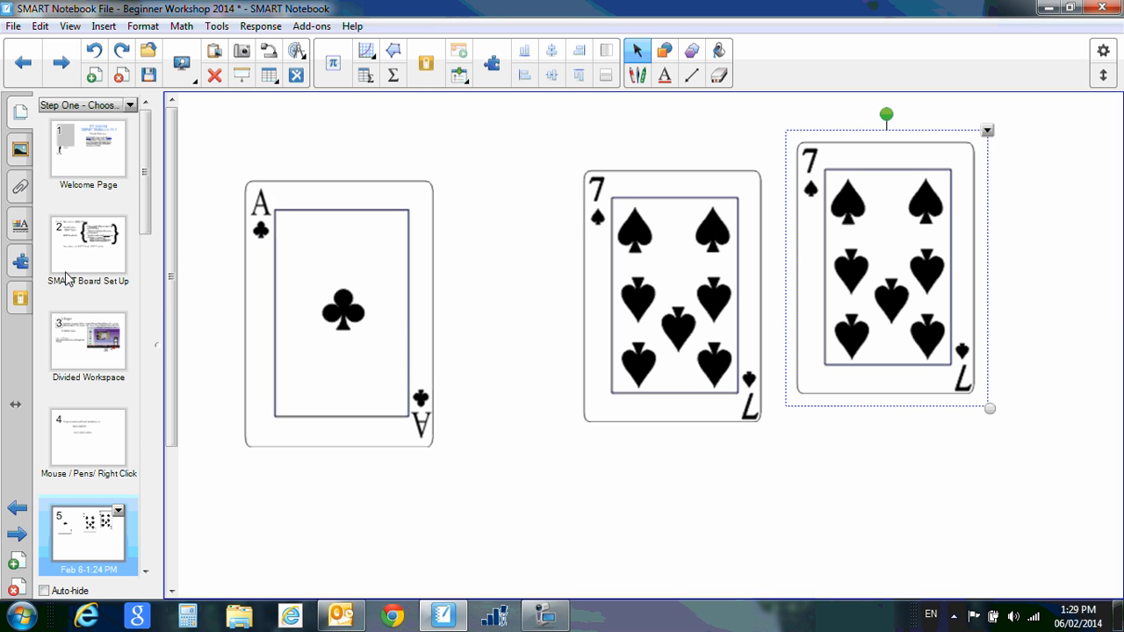
pyautogui.click(987, 130)
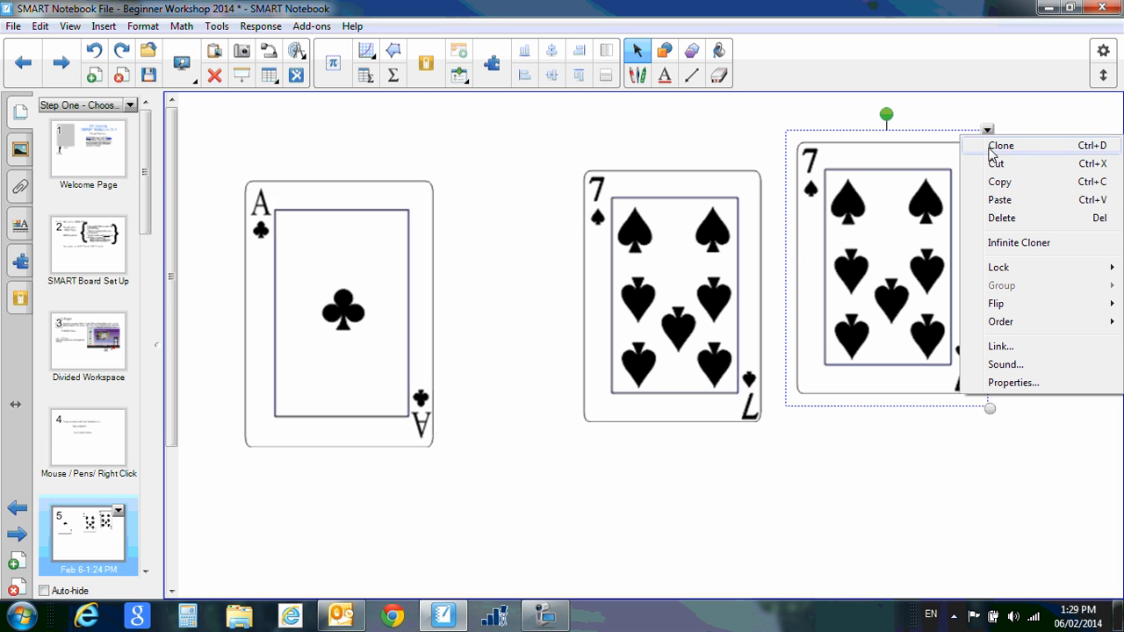
pyautogui.moveTo(1001, 217)
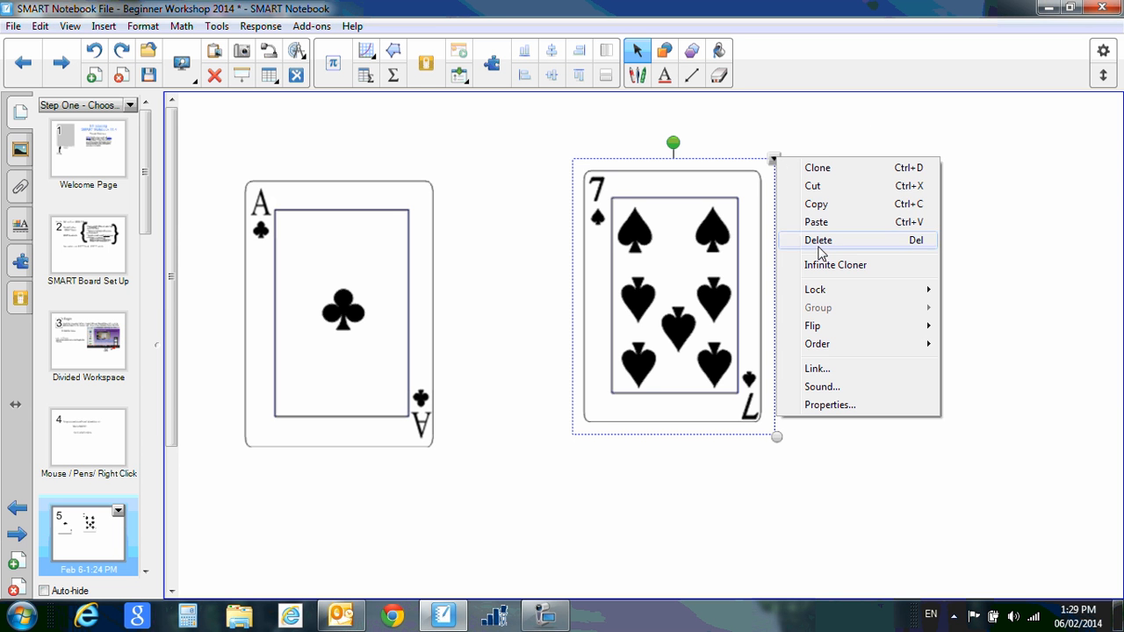
pyautogui.moveTo(825, 265)
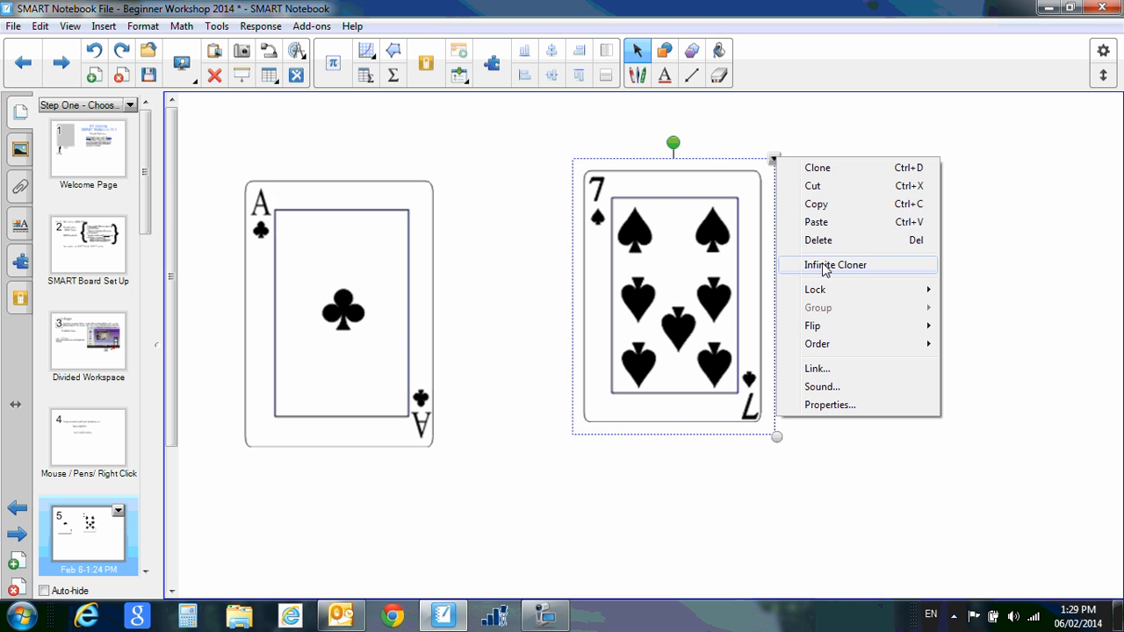
pyautogui.click(834, 264)
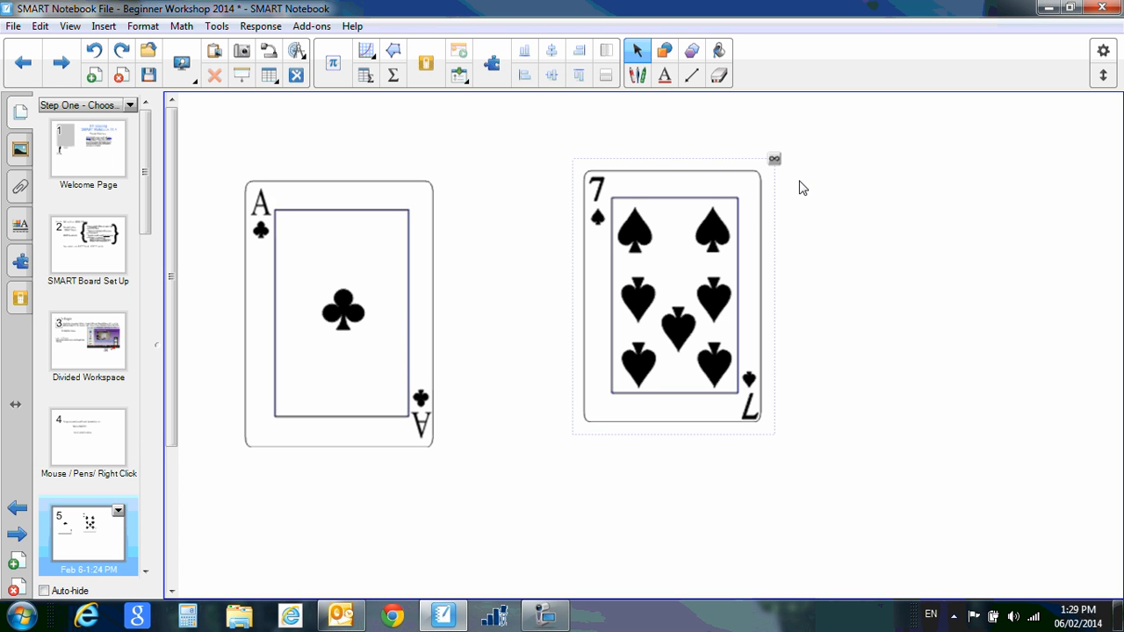
pyautogui.moveTo(730, 259)
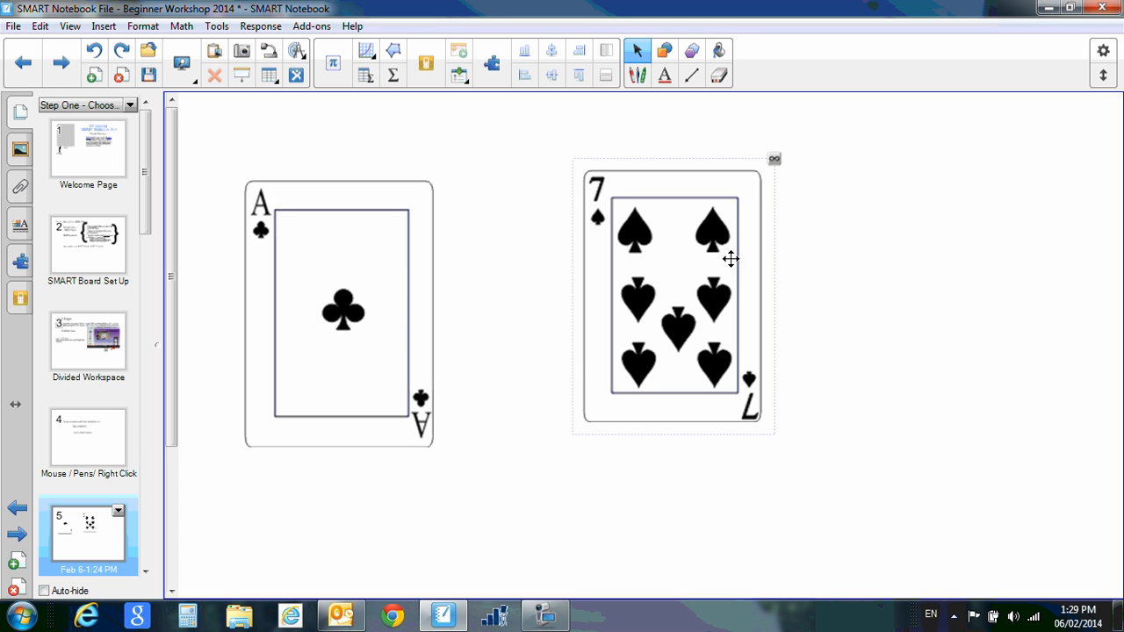
pyautogui.moveTo(776, 167)
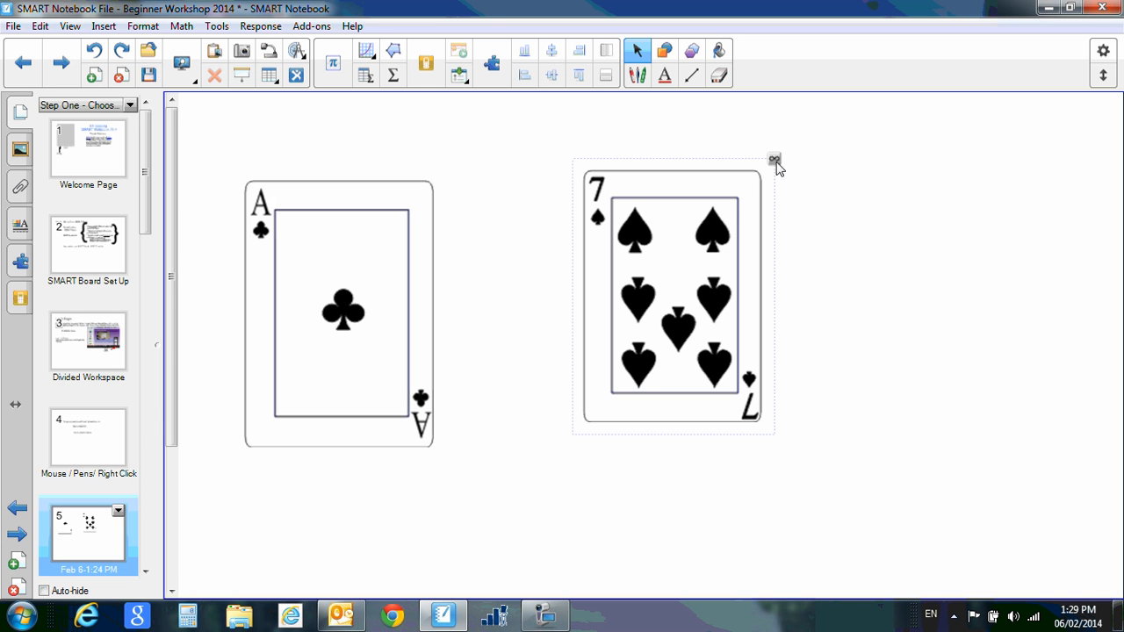
pyautogui.moveTo(678, 230)
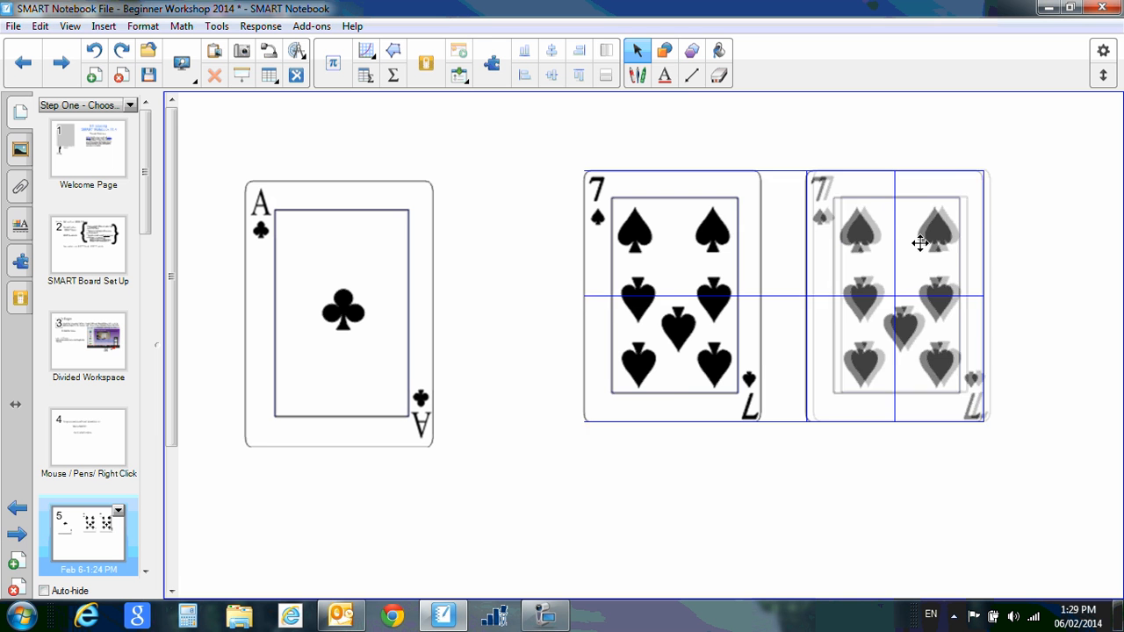
pyautogui.moveTo(920, 242); pyautogui.dragTo(945, 342)
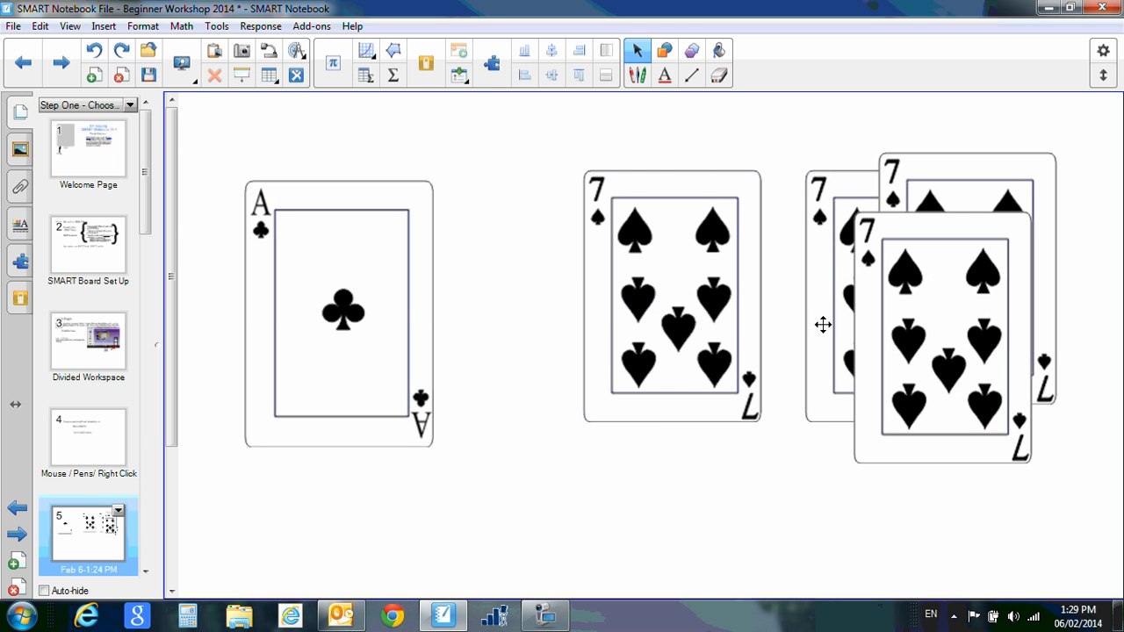
pyautogui.click(673, 294)
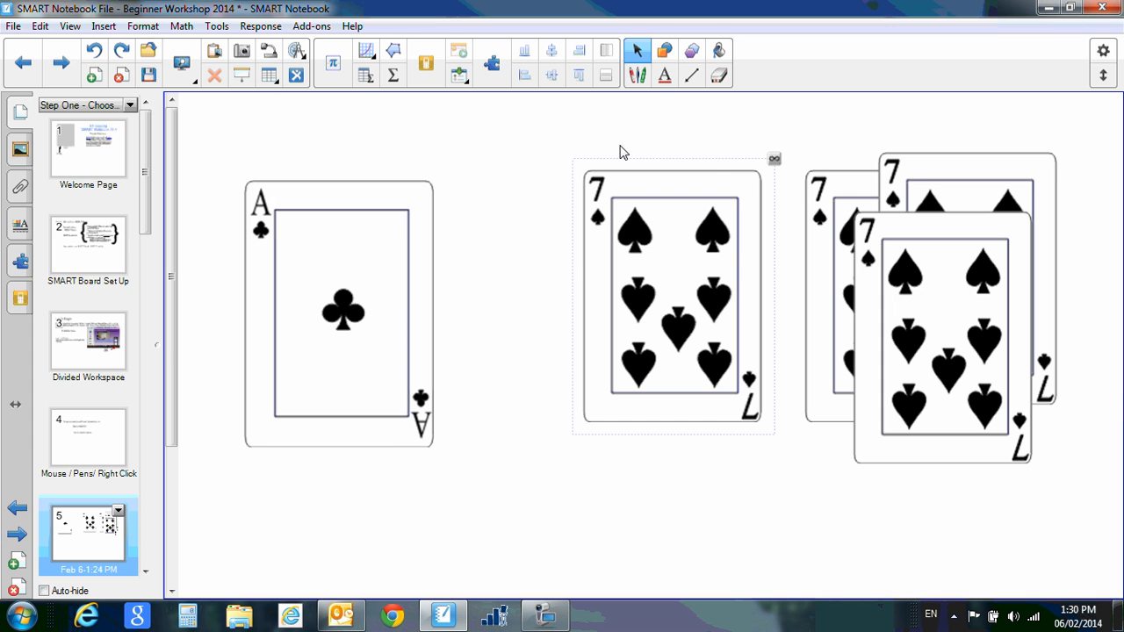
pyautogui.moveTo(776, 164)
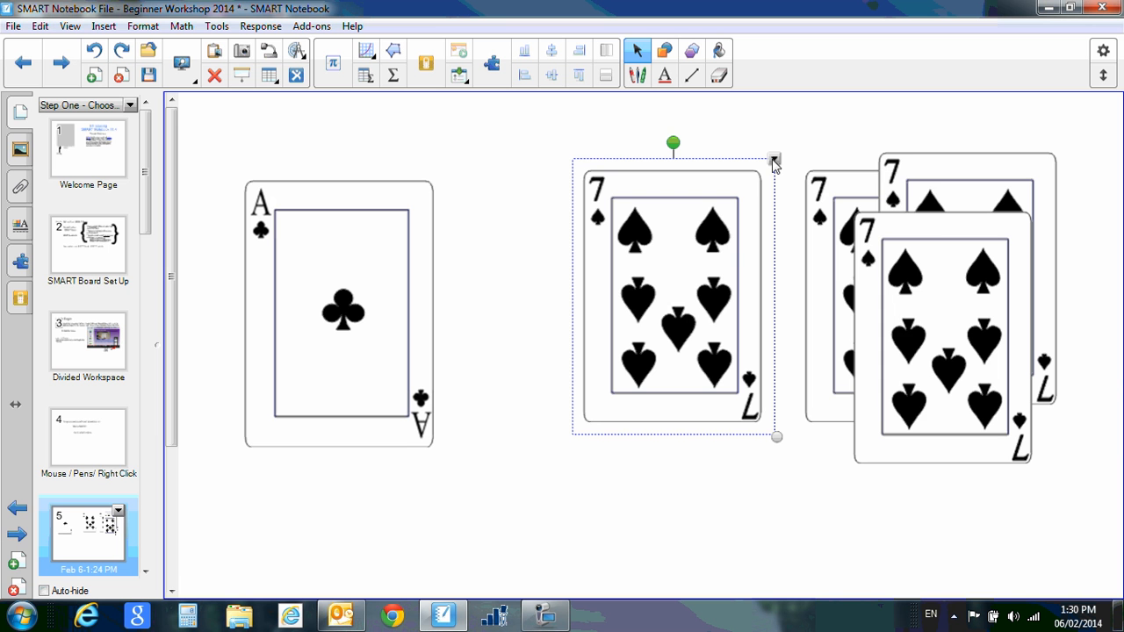
# Step: Show the locking choices for the middle seven of spades
pyautogui.rightClick(773, 161)
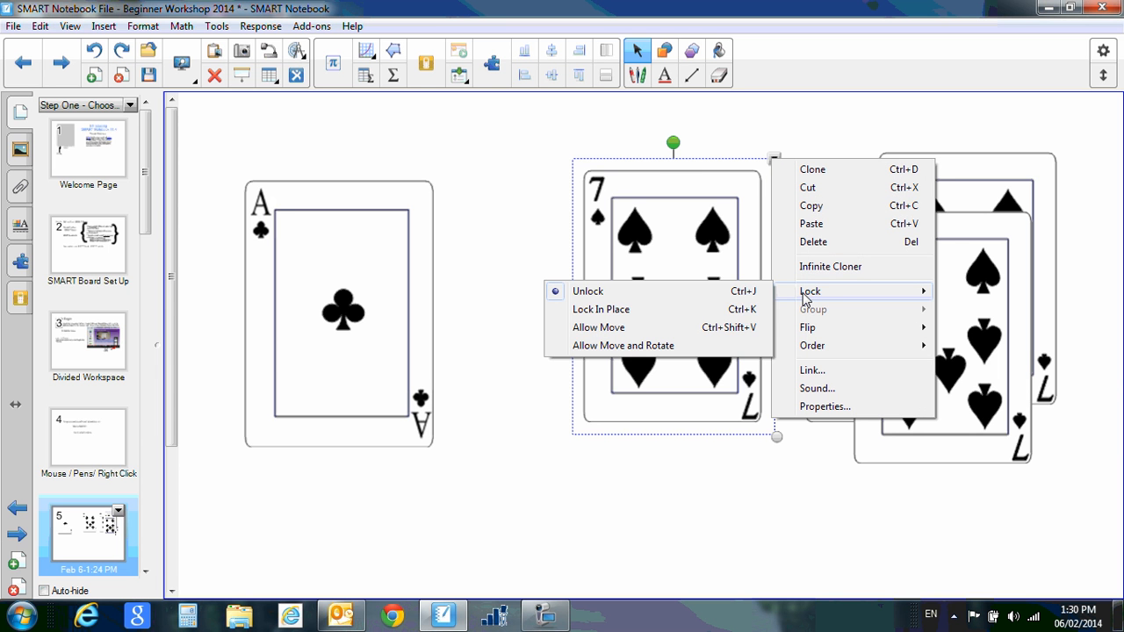
pyautogui.moveTo(600, 309)
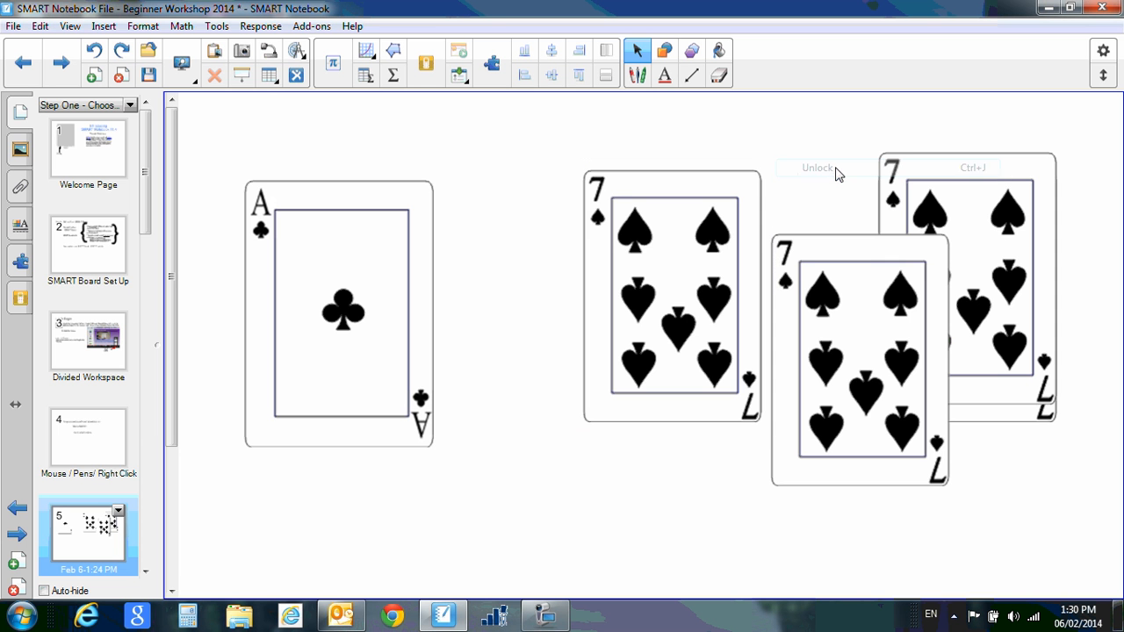
pyautogui.rightClick(671, 295)
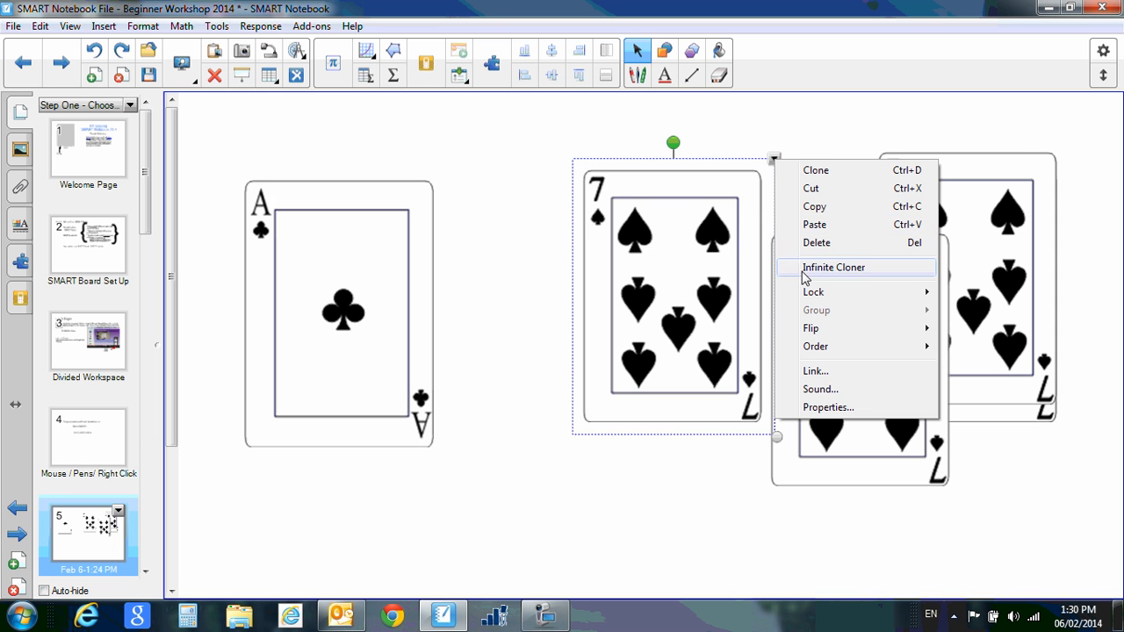
pyautogui.moveTo(812, 329)
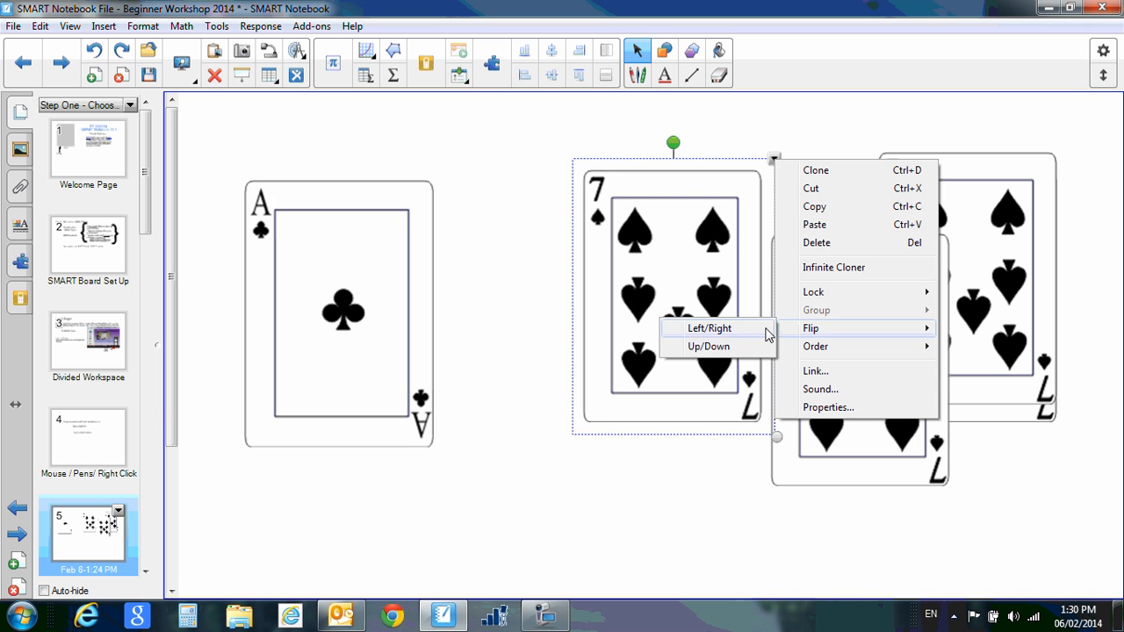
pyautogui.click(709, 328)
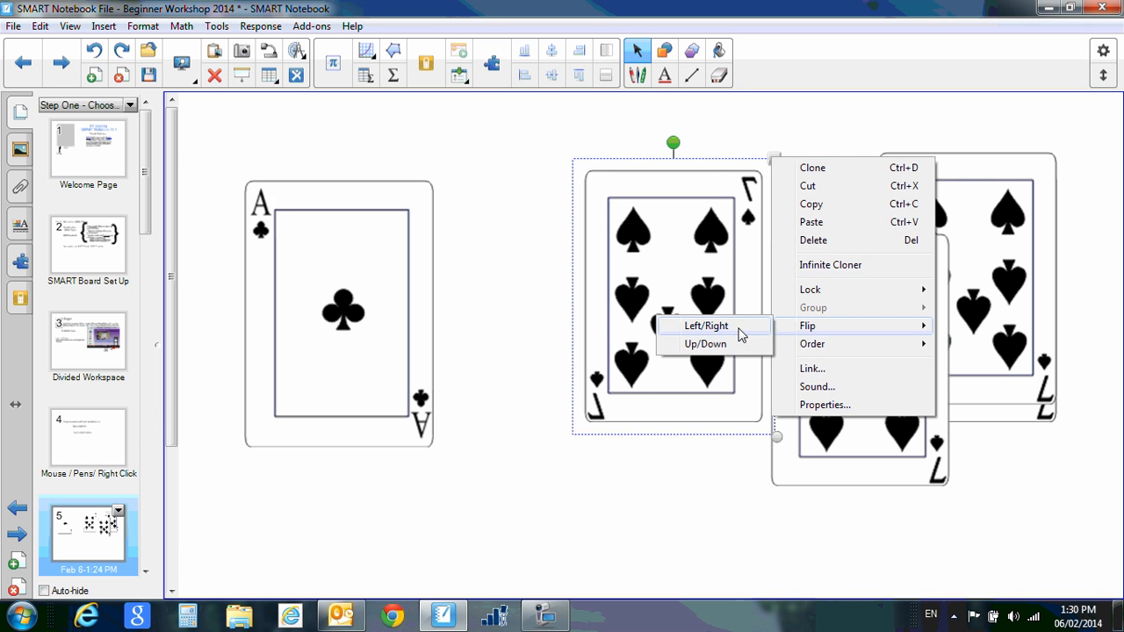
pyautogui.click(706, 342)
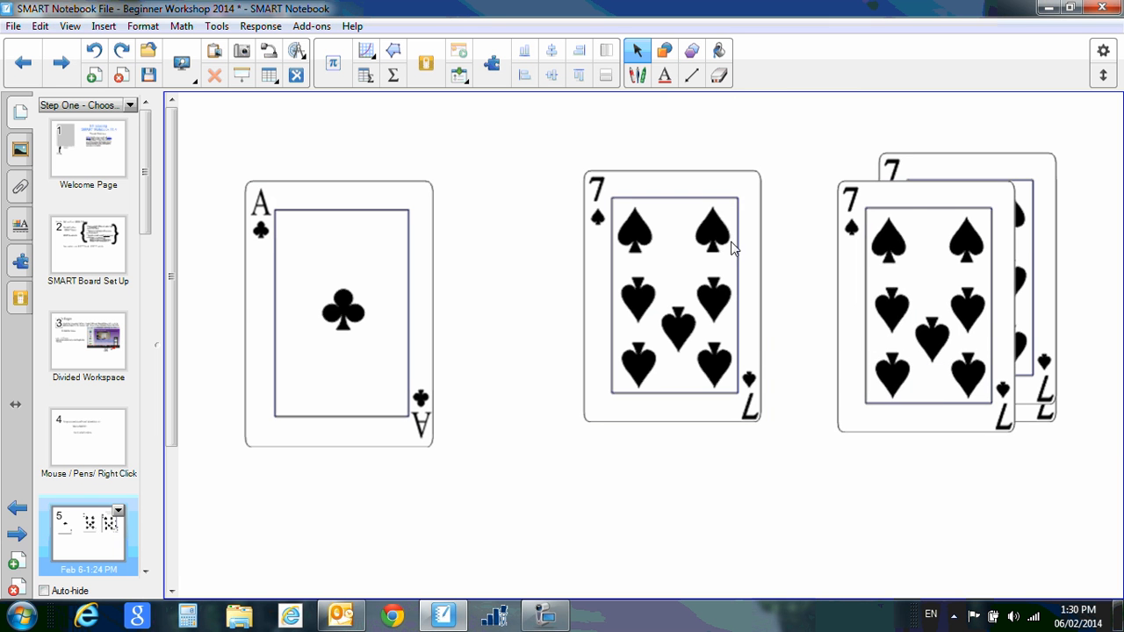
pyautogui.rightClick(670, 295)
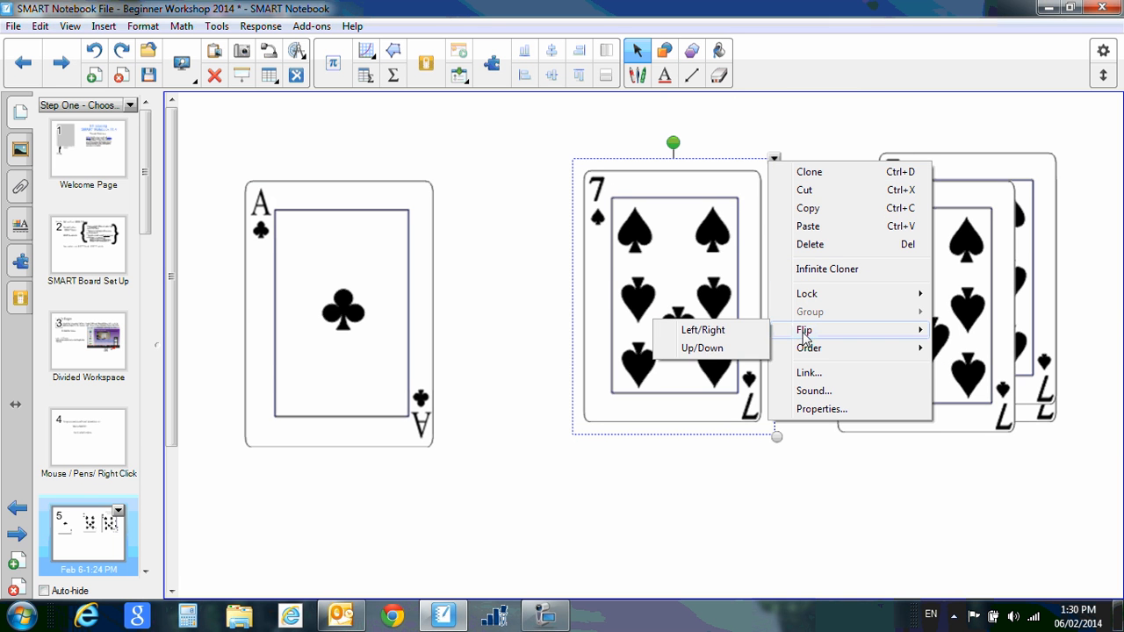
pyautogui.click(702, 348)
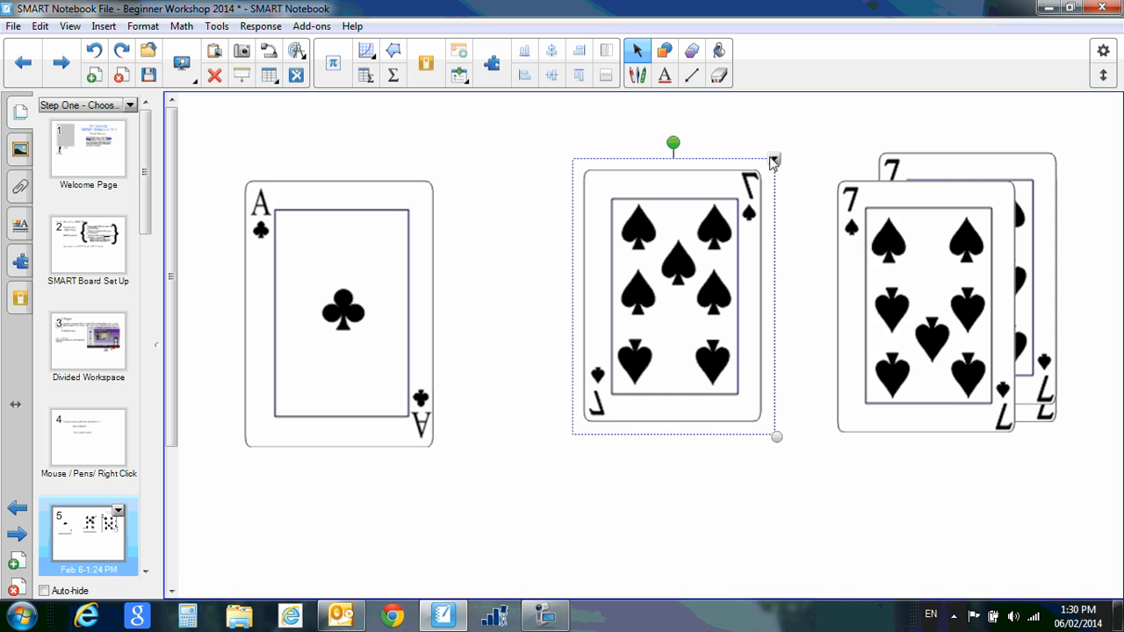
pyautogui.rightClick(670, 295)
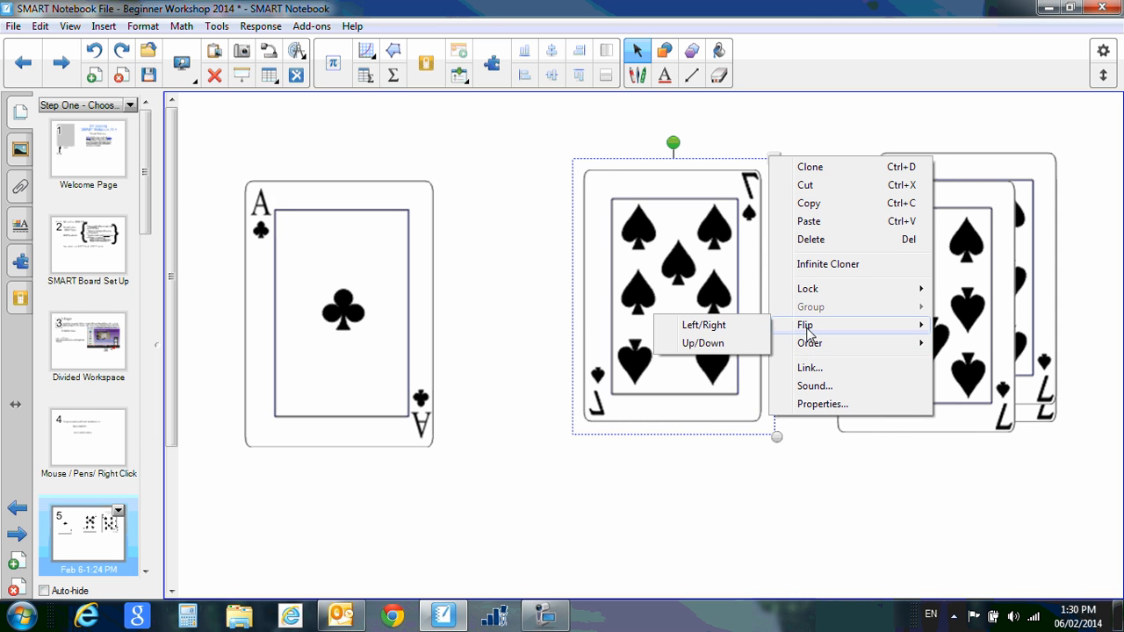
pyautogui.click(703, 343)
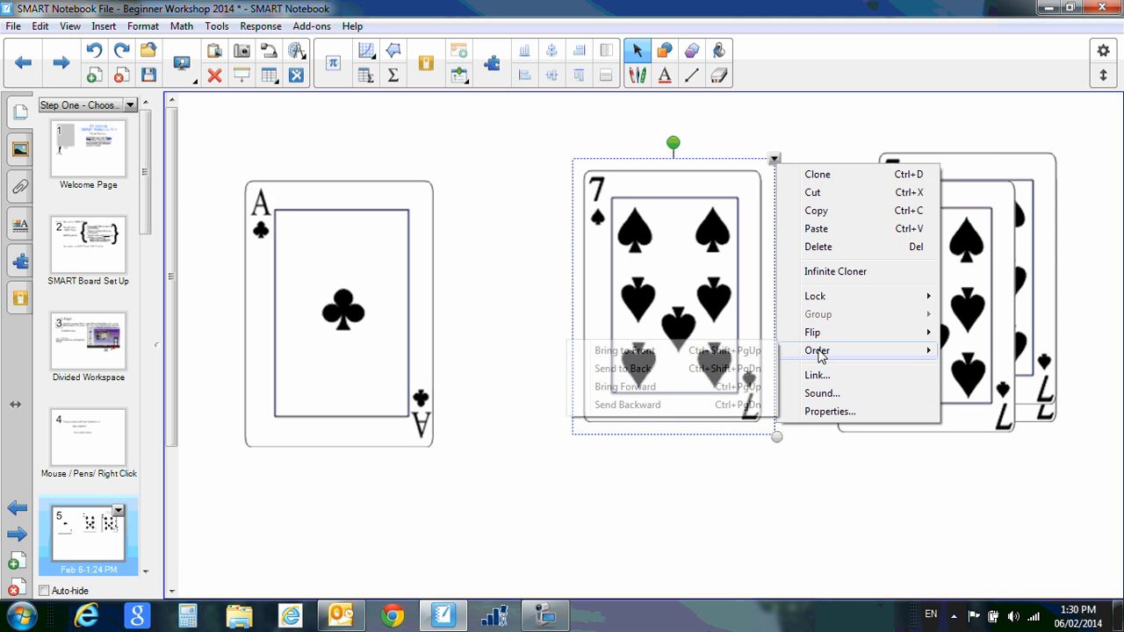
# Step: Move a seven of spades clone onto the ace of clubs and send it behind the ace
pyautogui.click(568, 246)
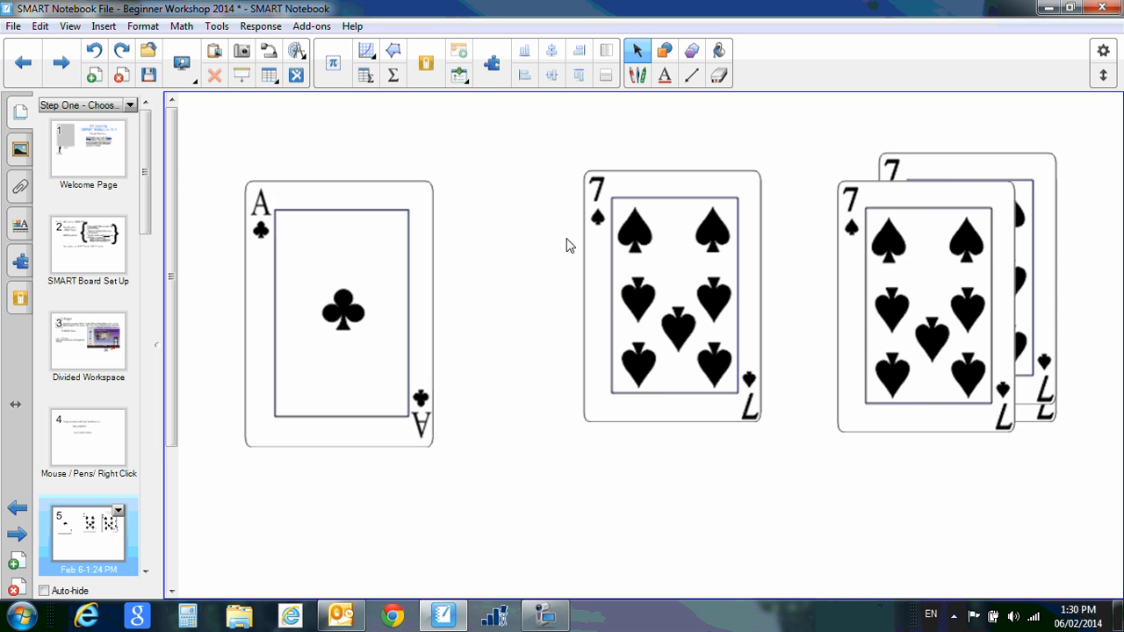
pyautogui.moveTo(769, 239)
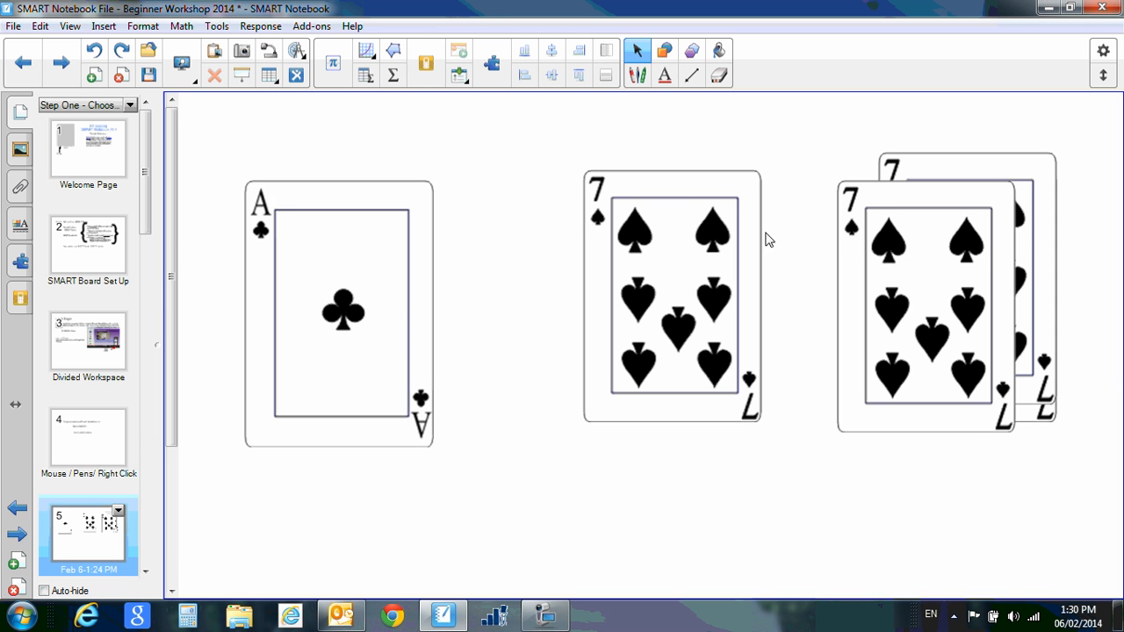
pyautogui.moveTo(924, 255)
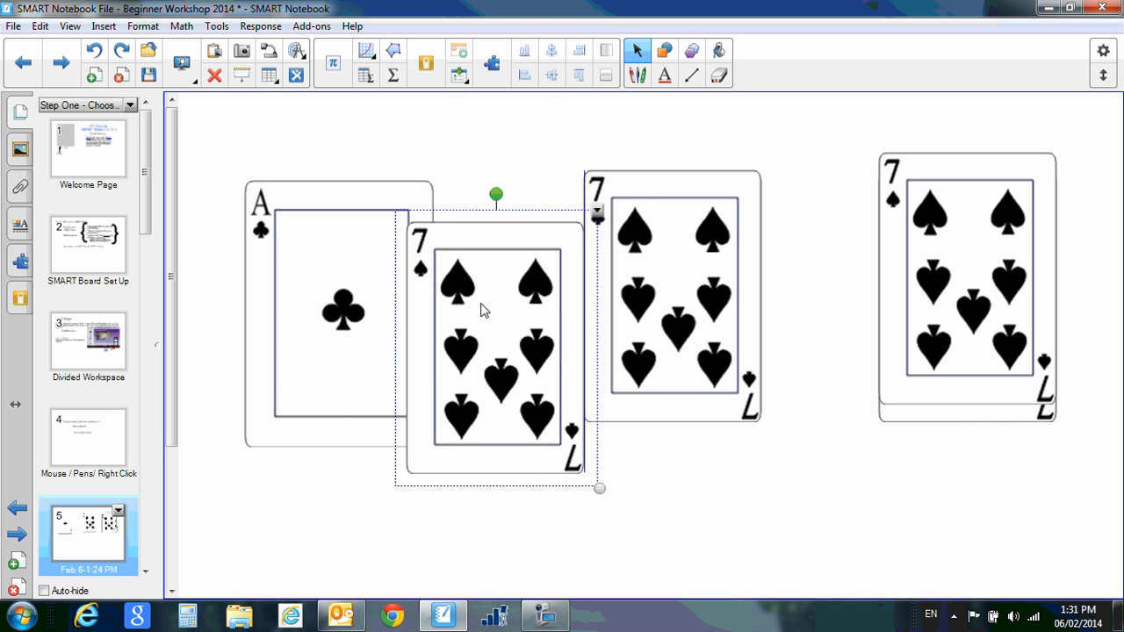
pyautogui.moveTo(483, 308); pyautogui.dragTo(401, 312)
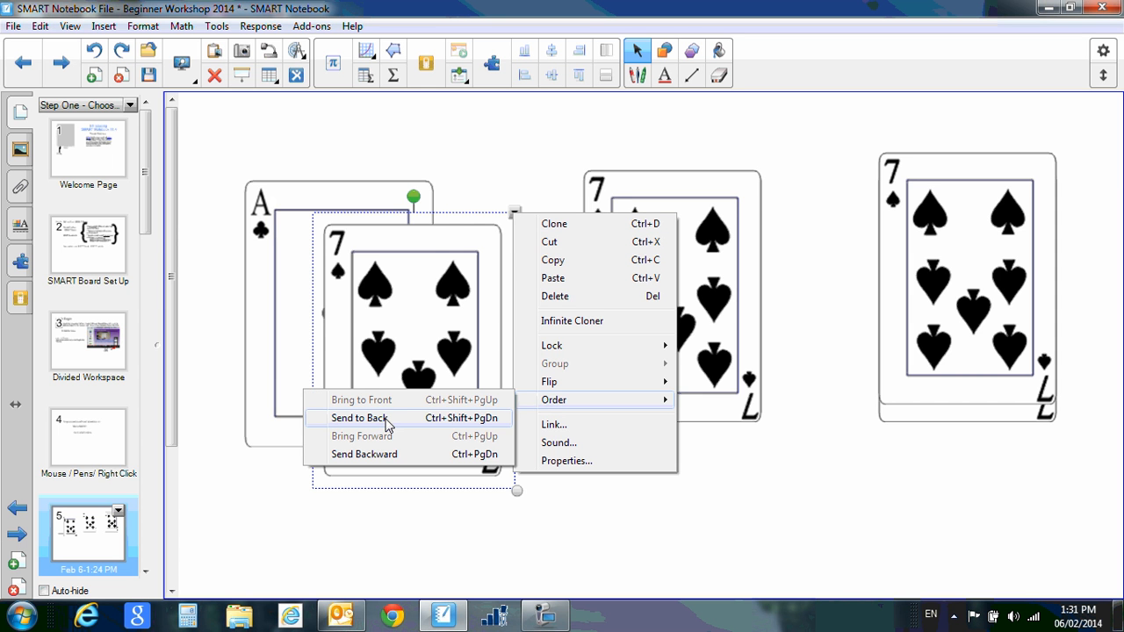
pyautogui.click(359, 418)
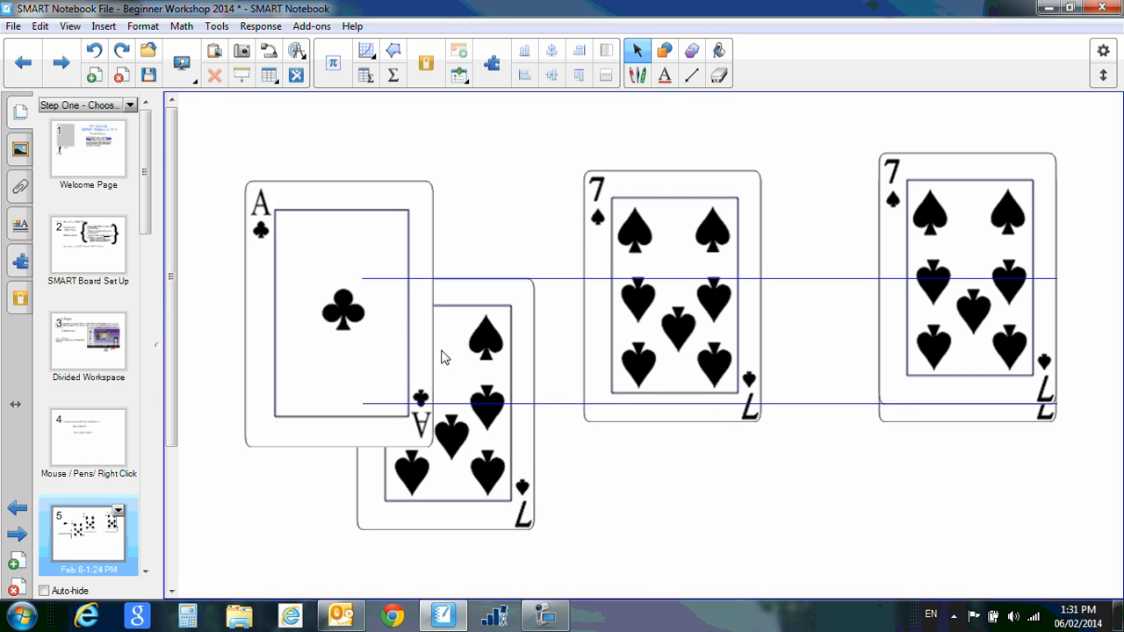
# Step: Bring the clone forward, send it back behind the ace, then drag it between the two other sevens
pyautogui.rightClick(442, 358)
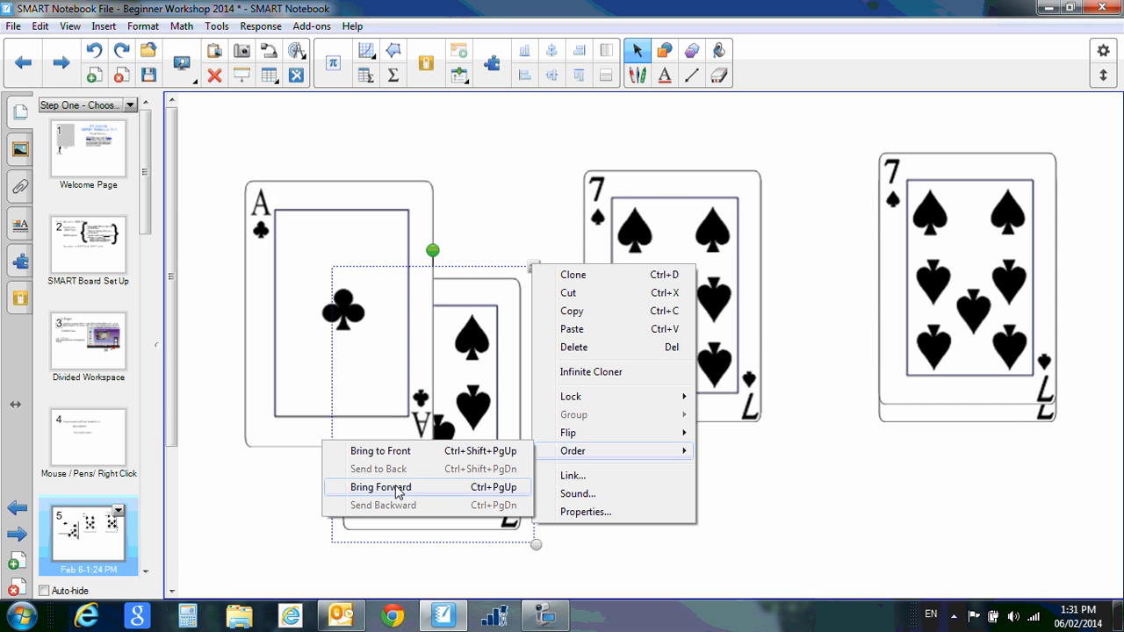
pyautogui.click(379, 487)
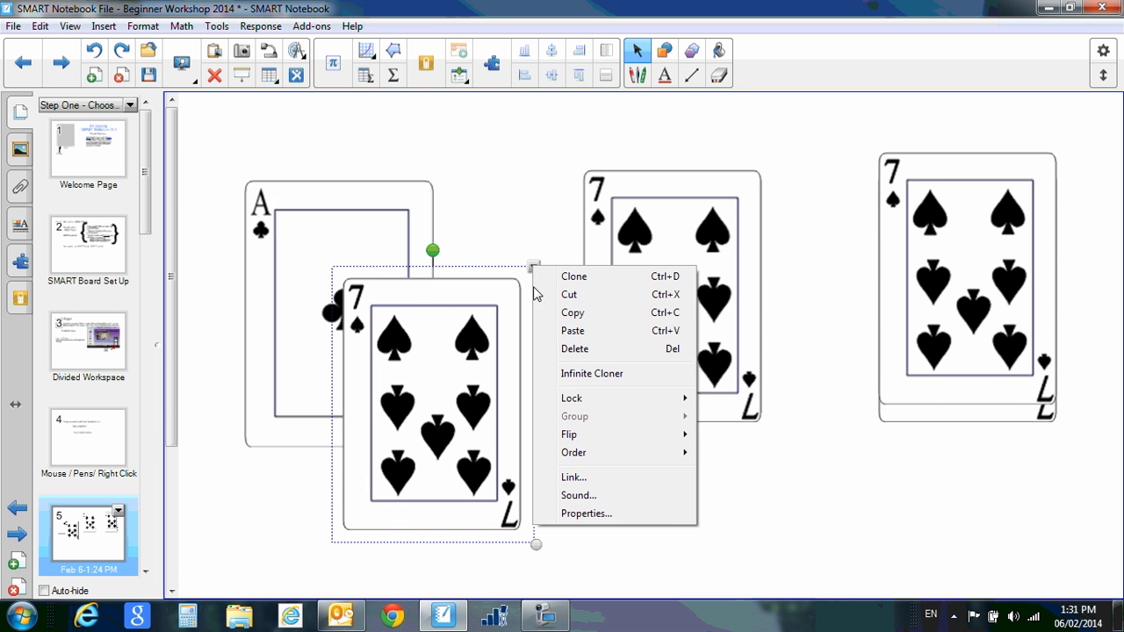
pyautogui.click(573, 453)
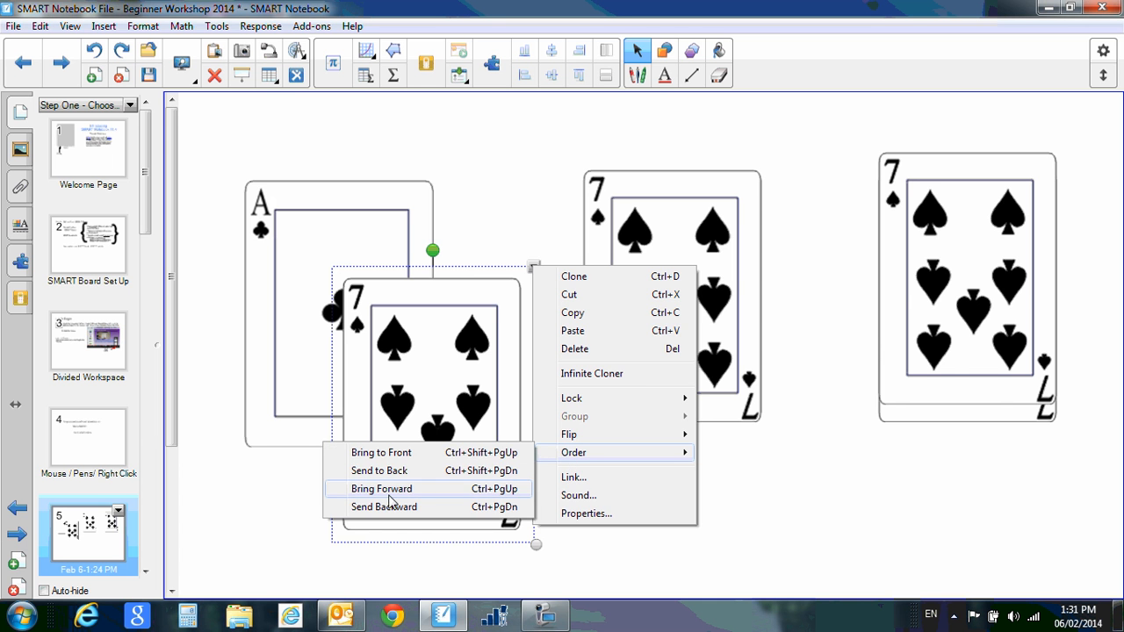
pyautogui.click(381, 488)
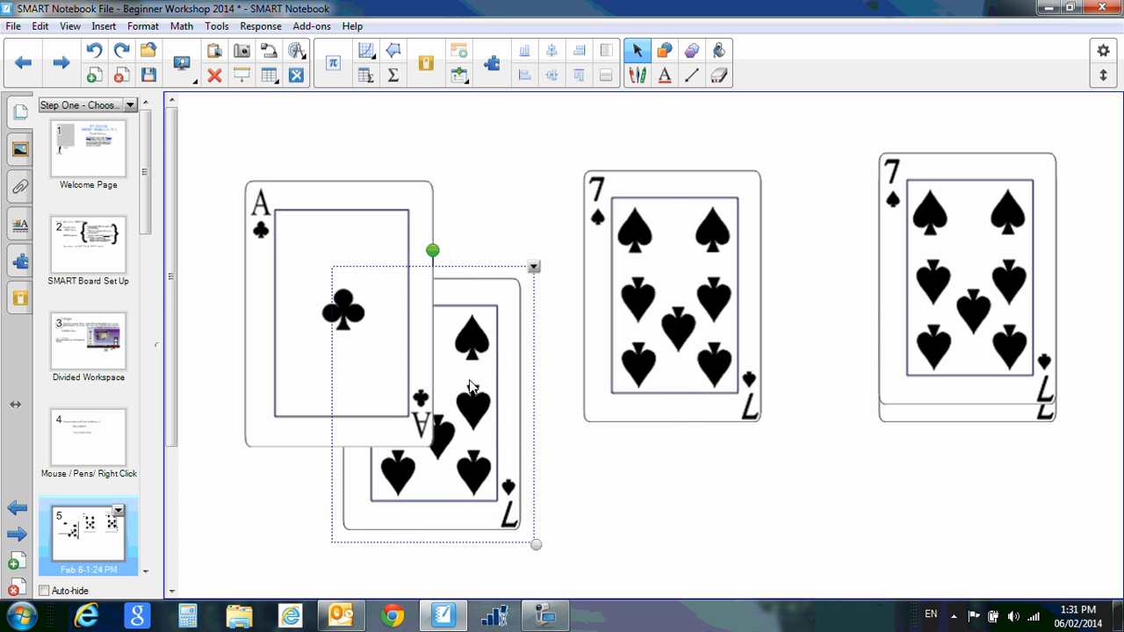
pyautogui.moveTo(470, 386); pyautogui.dragTo(852, 368)
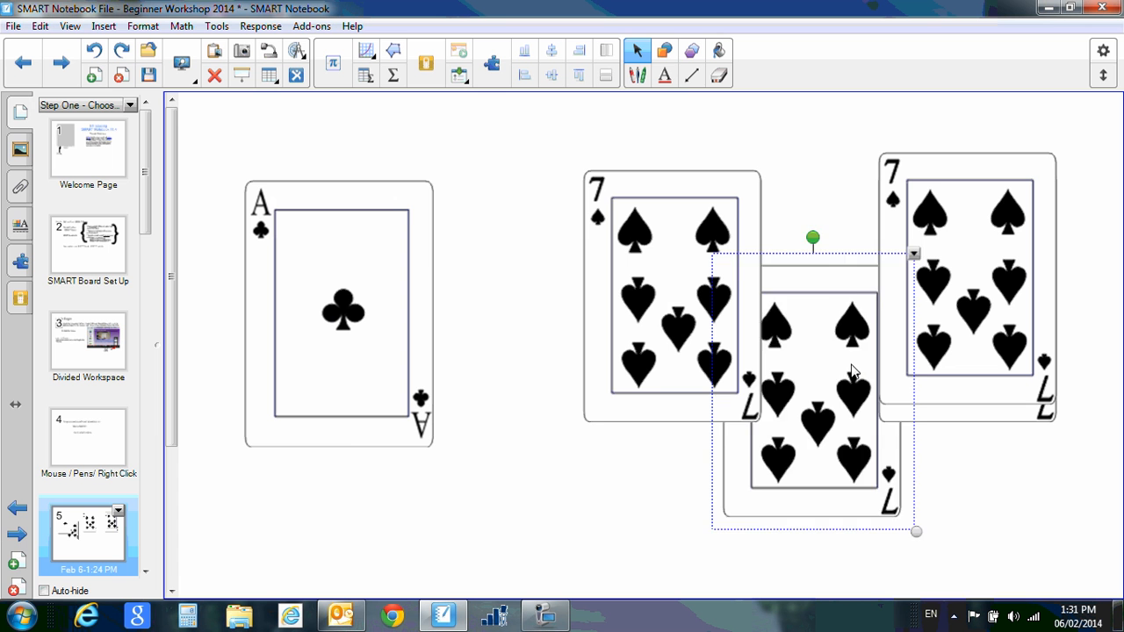